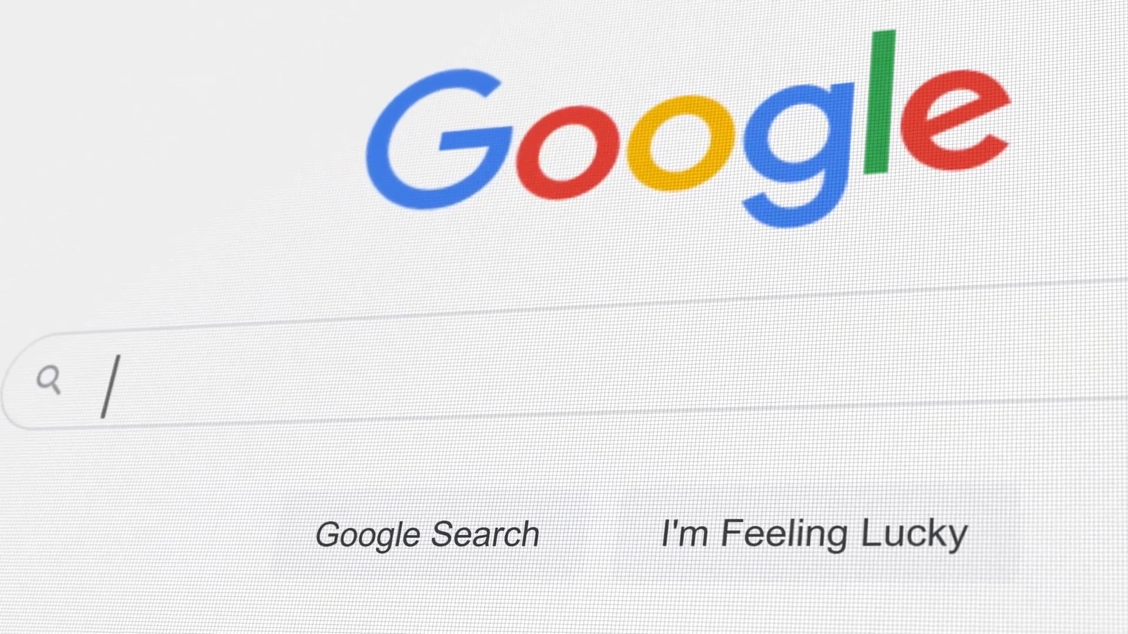
text(What)
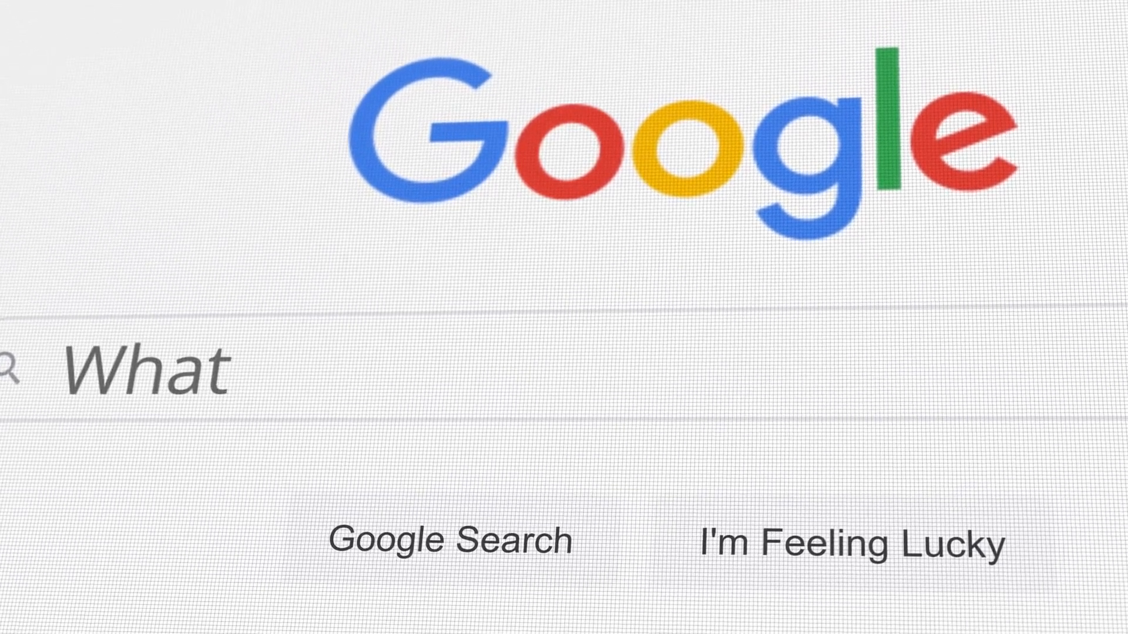